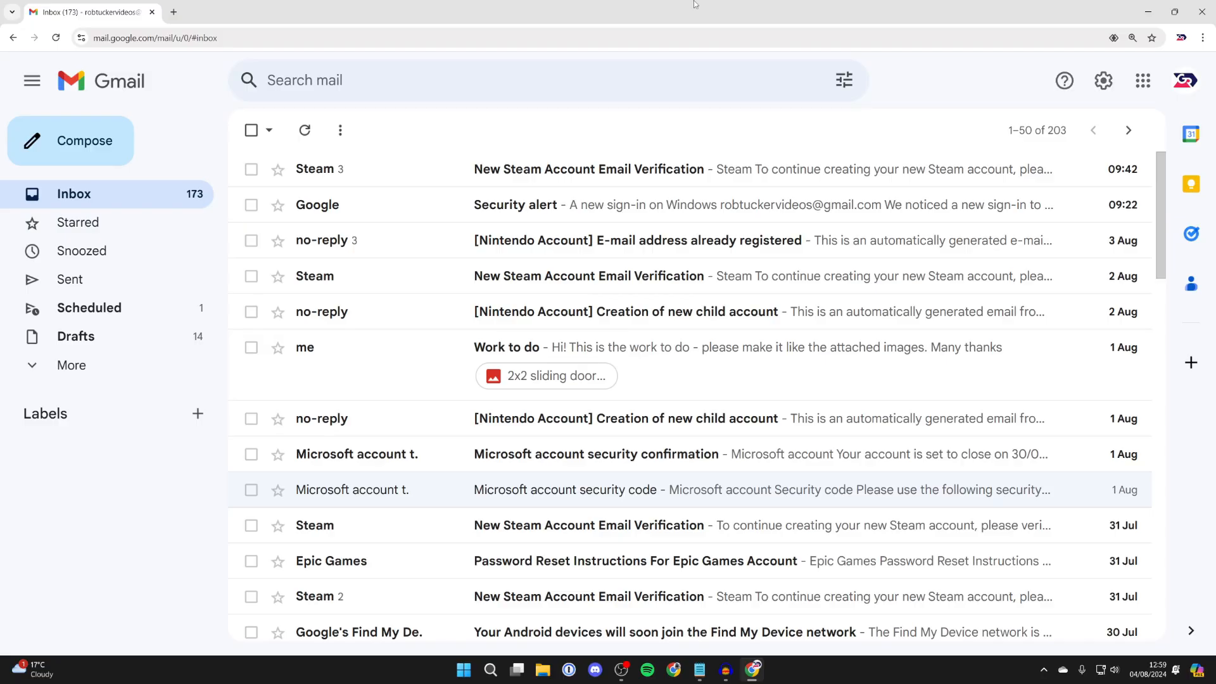
pyautogui.moveTo(805, 131)
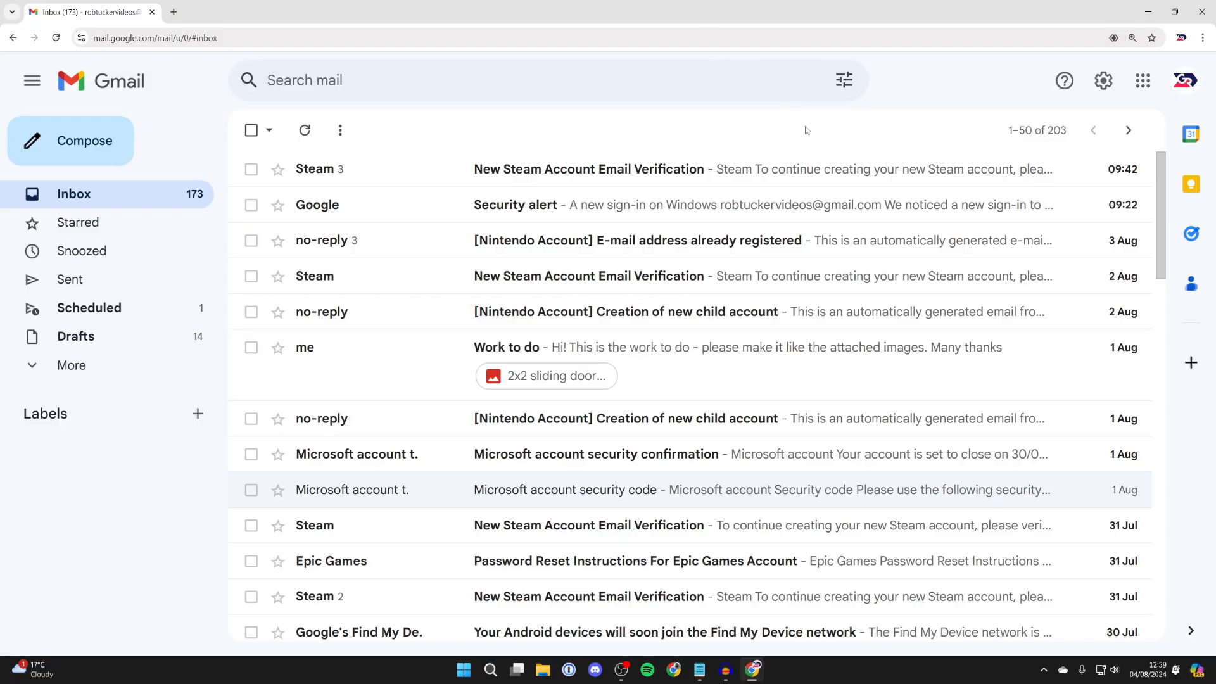
pyautogui.moveTo(1088, 55)
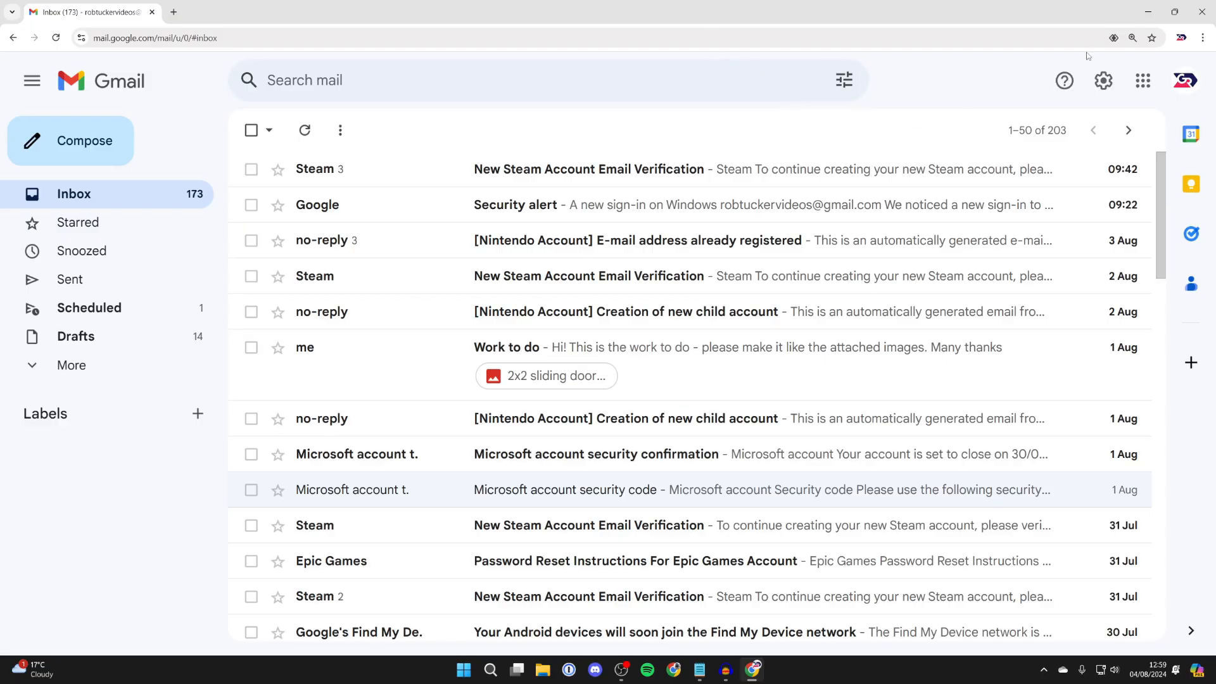
# - Open Google Password Manager from the Chrome menu's Passwords and autofill entry
pyautogui.click(1202, 38)
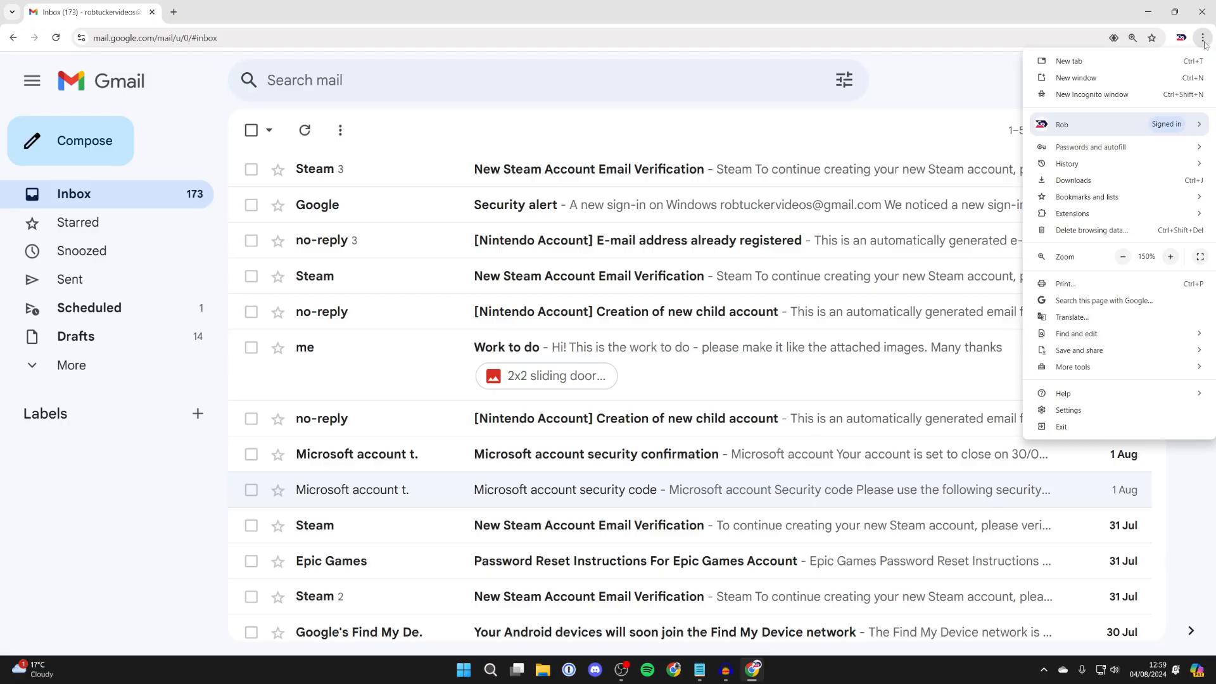
pyautogui.moveTo(1150, 128)
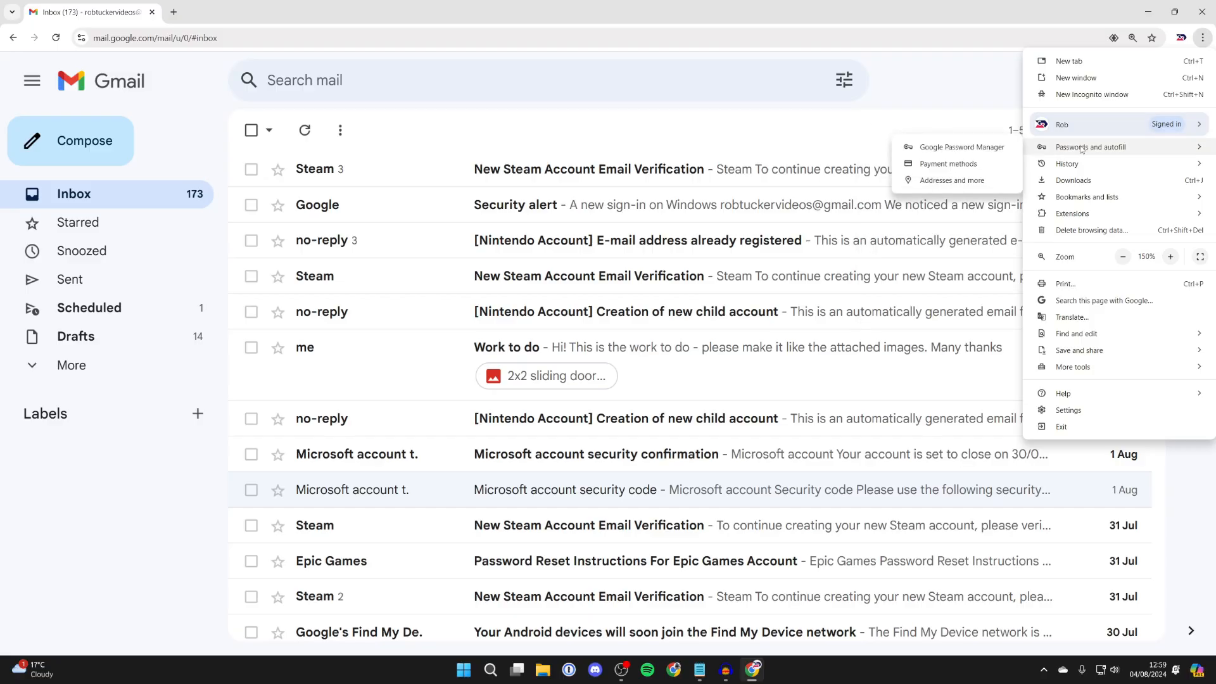
pyautogui.moveTo(962, 146)
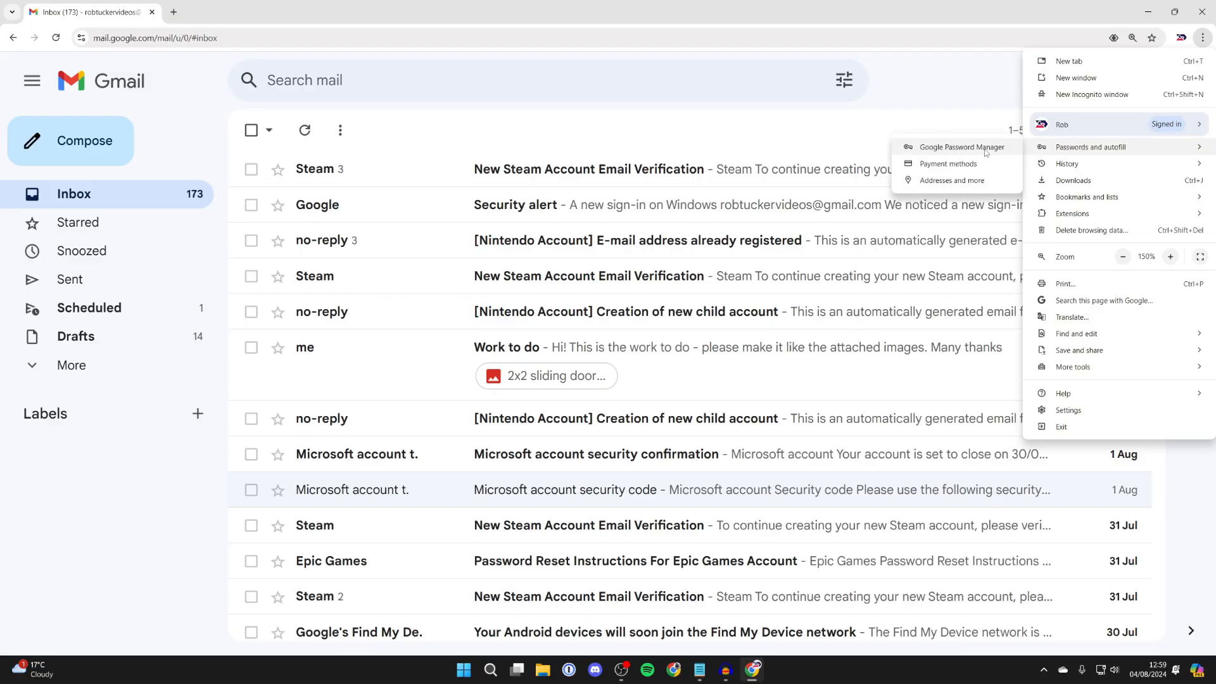
pyautogui.click(961, 147)
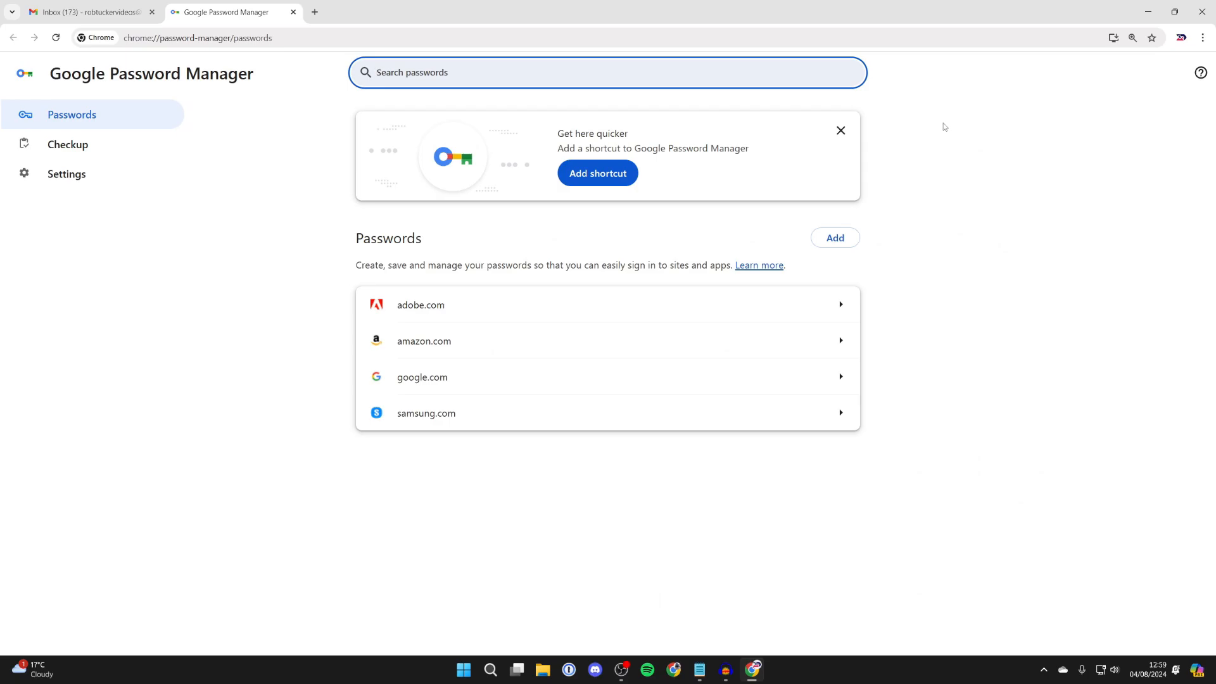
pyautogui.moveTo(425, 243)
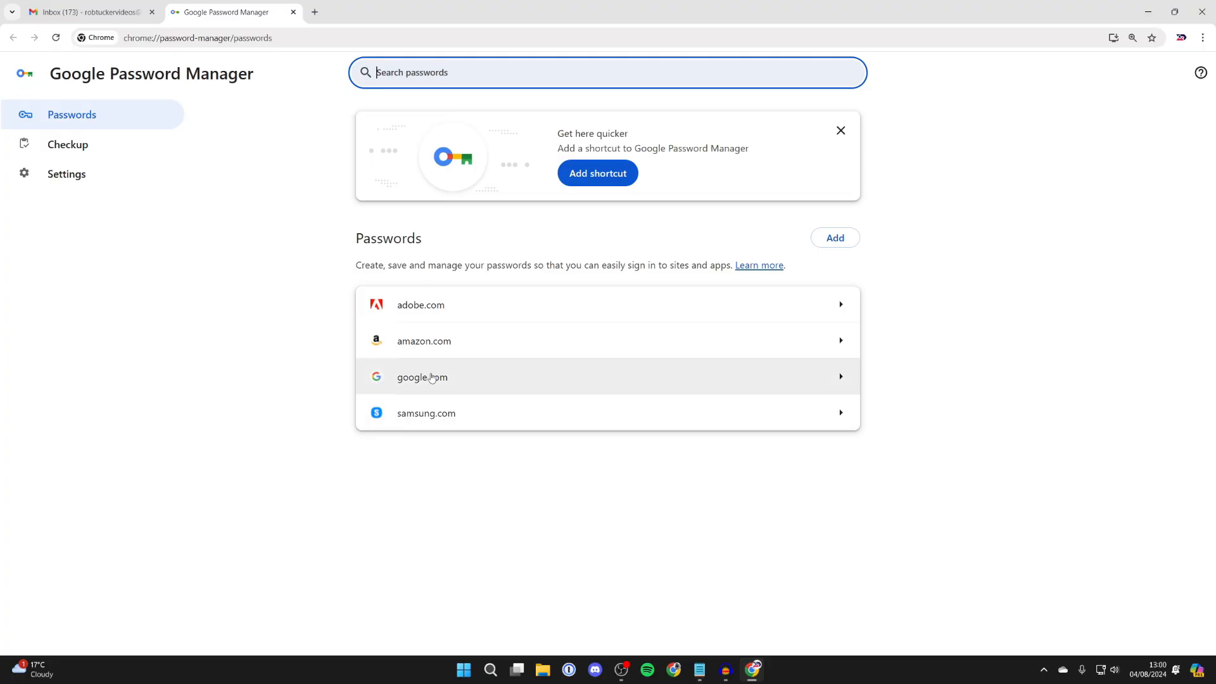
# - Open the google.com saved password entry to view its username and hidden password
pyautogui.click(422, 377)
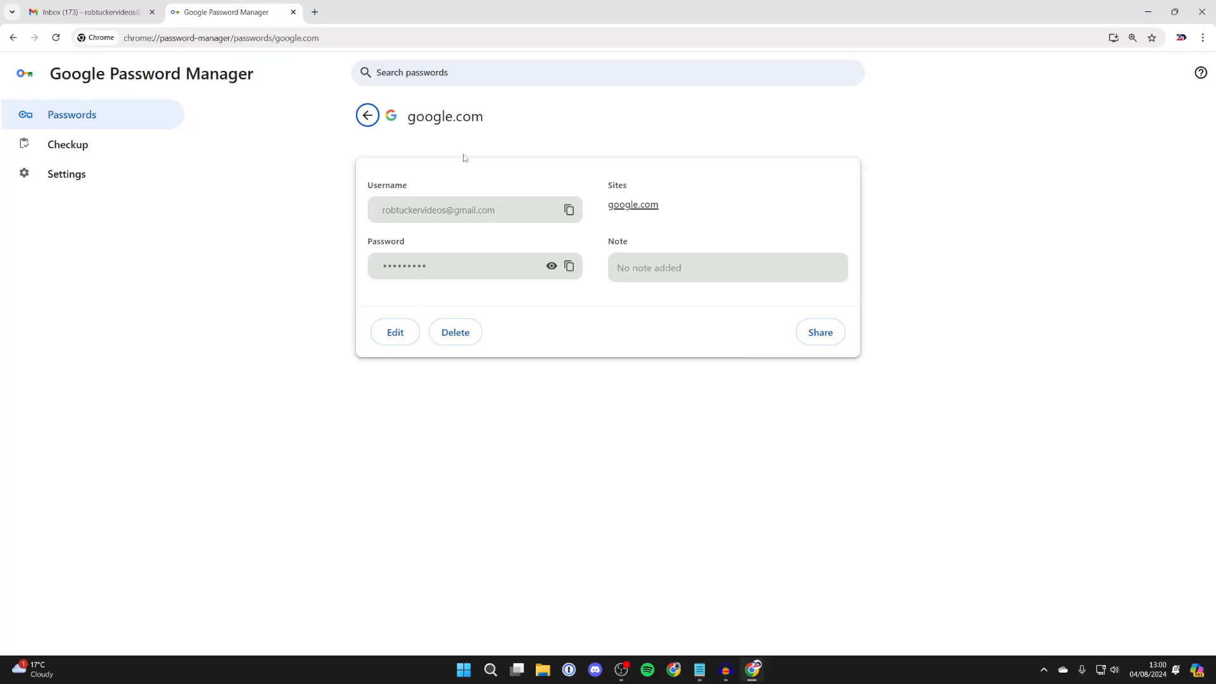
pyautogui.moveTo(423, 357)
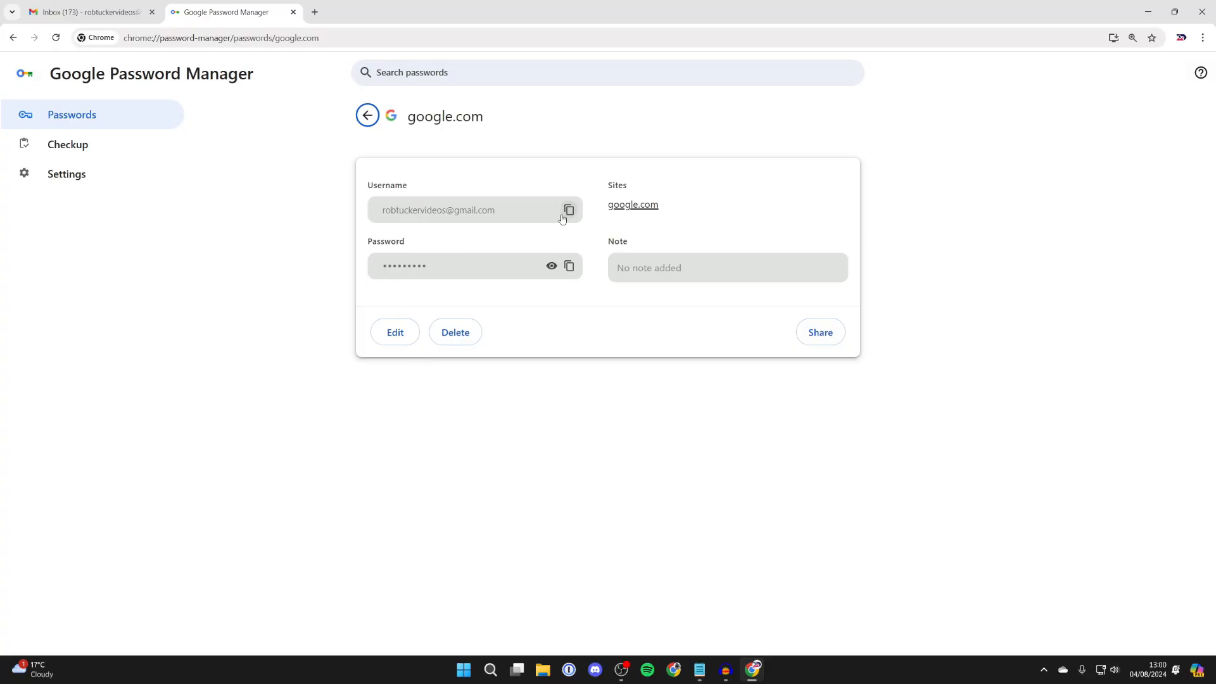
pyautogui.moveTo(551, 266)
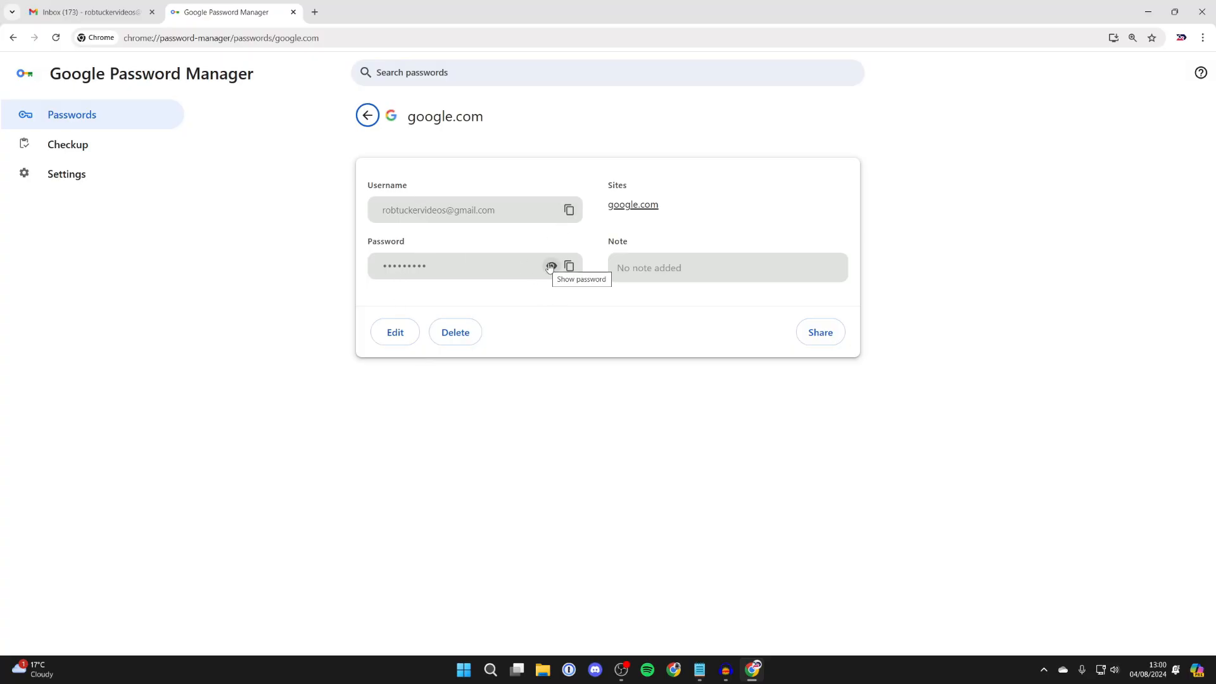